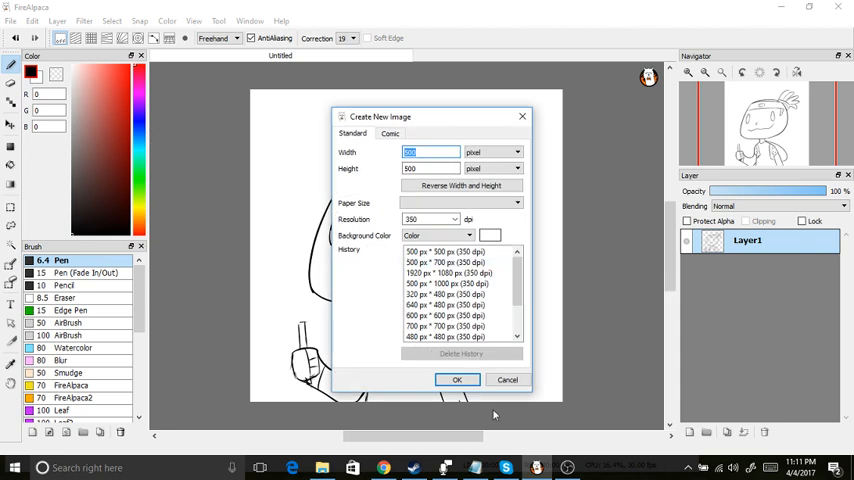
# Create a new blank 500 × 500 px canvas ready for drawing
pyautogui.click(458, 380)
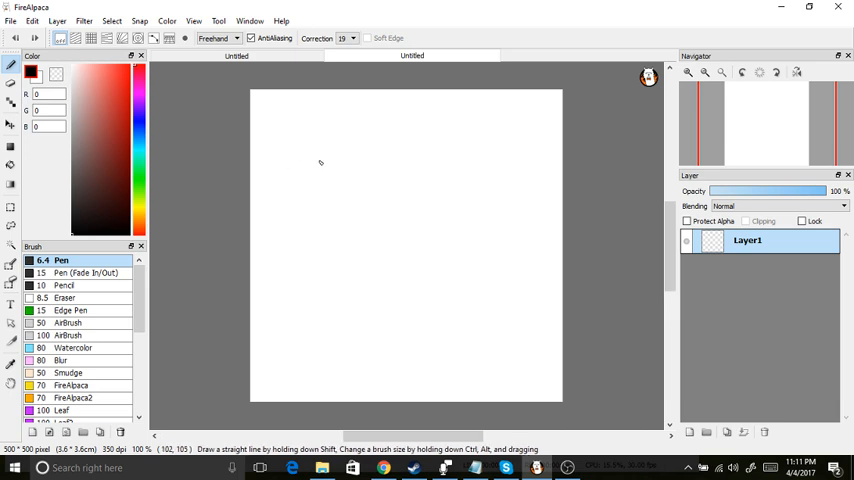
pyautogui.click(352, 38)
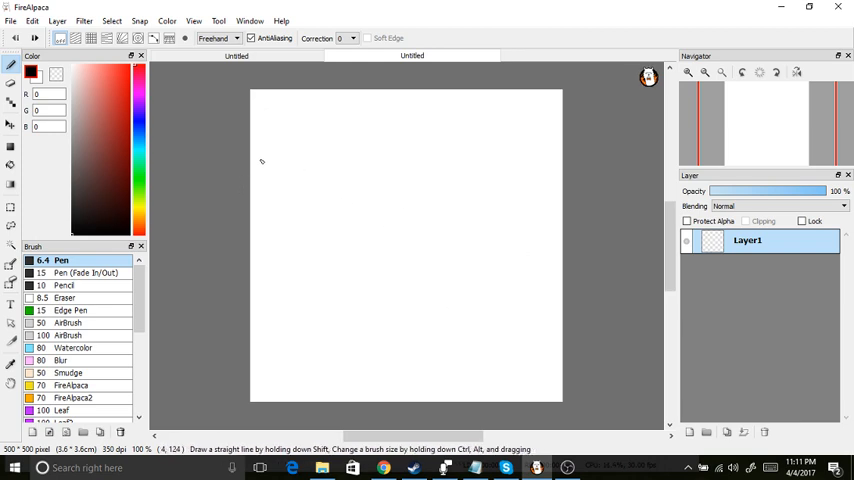
pyautogui.moveTo(266, 152)
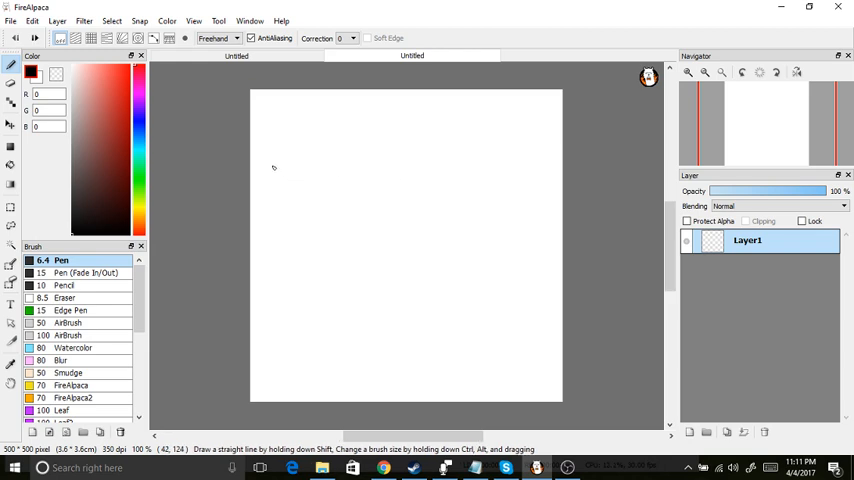
pyautogui.moveTo(284, 164); pyautogui.dragTo(316, 160)
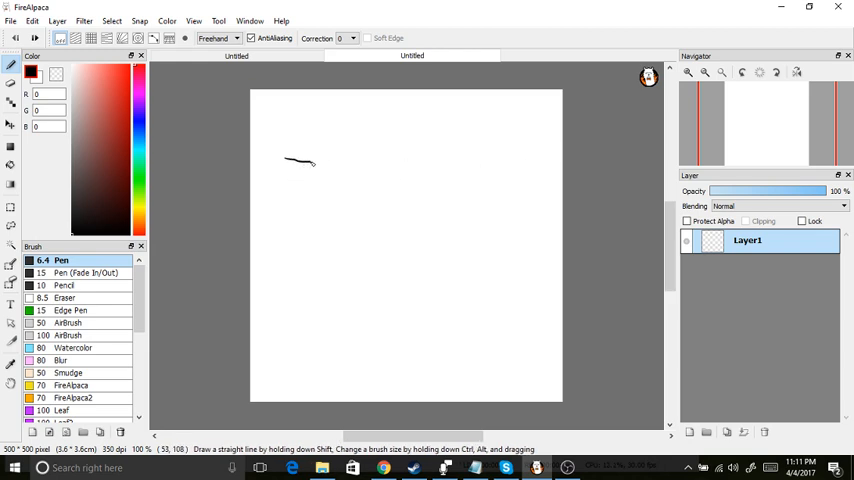
pyautogui.press('ctrl+z')
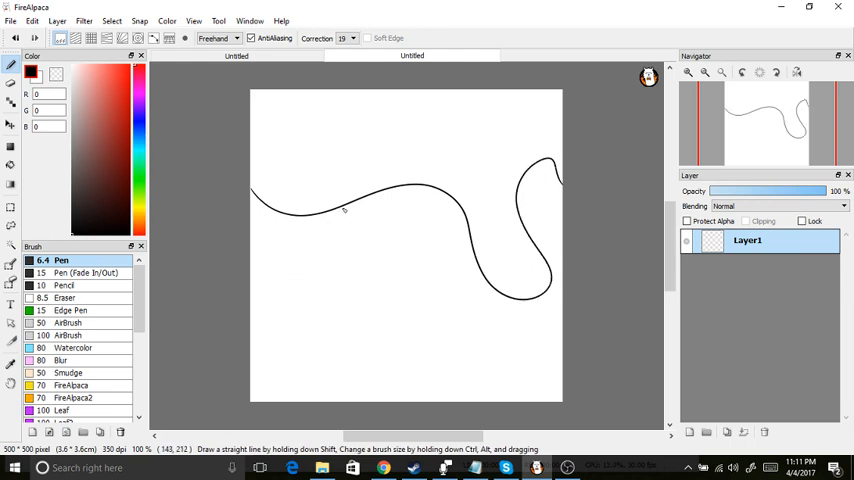
pyautogui.moveTo(242, 244)
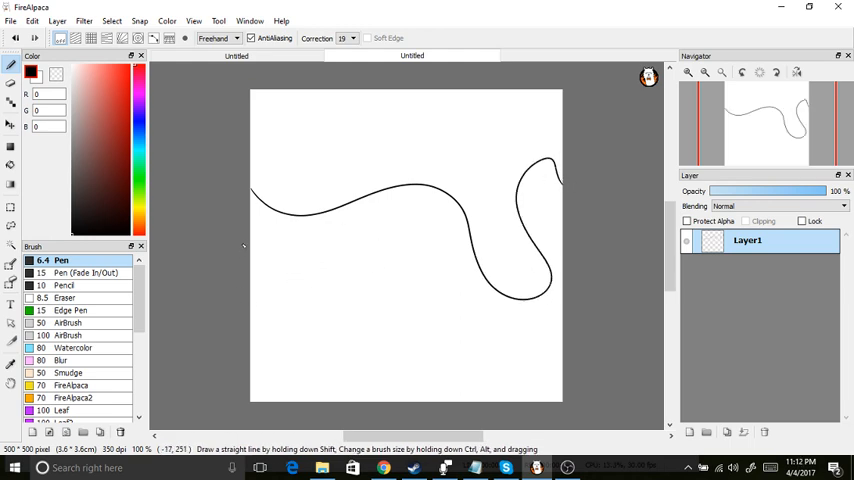
pyautogui.moveTo(250, 256); pyautogui.dragTo(264, 284)
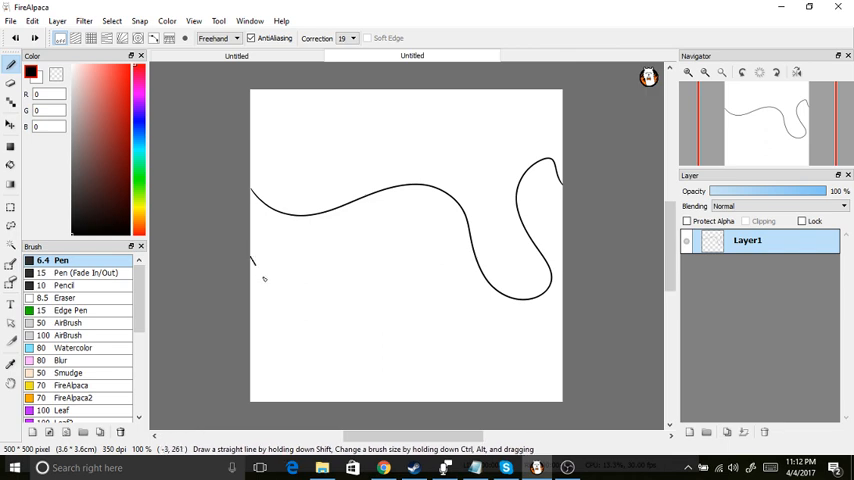
pyautogui.moveTo(256, 270); pyautogui.dragTo(560, 344)
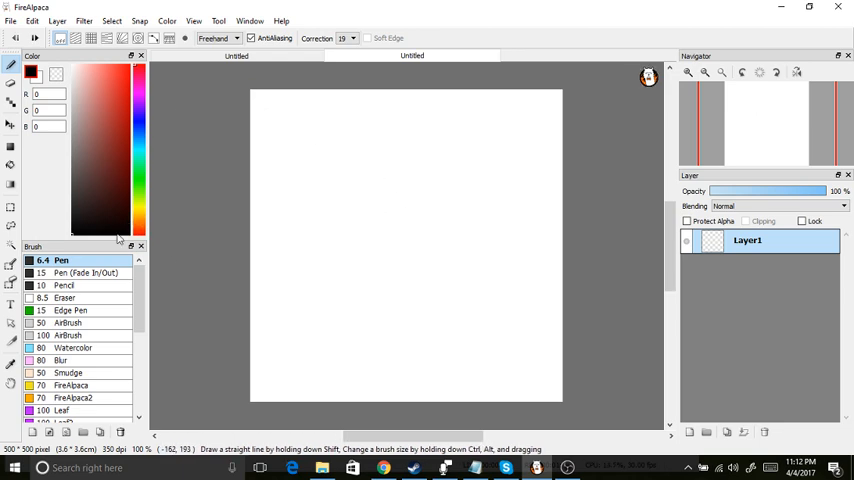
pyautogui.doubleClick(62, 260)
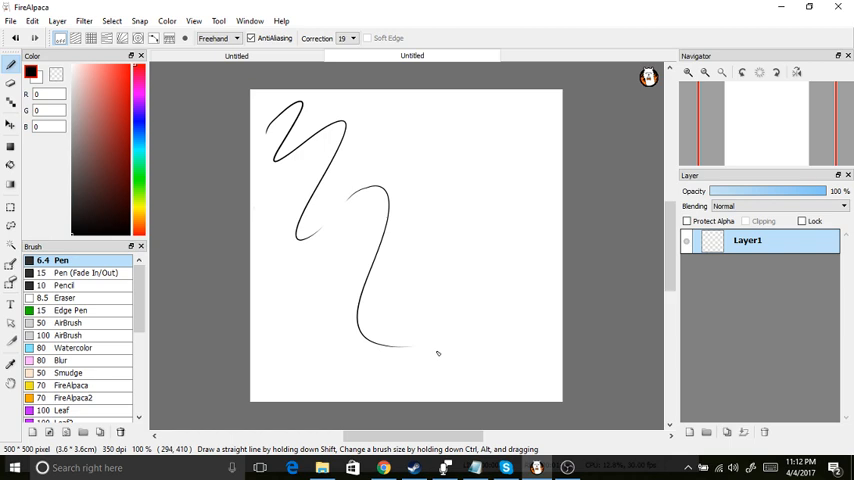
# Undo the zigzag stroke and test the Pen (Fade In/Out) brush with a stroke
pyautogui.press('ctrl+z')
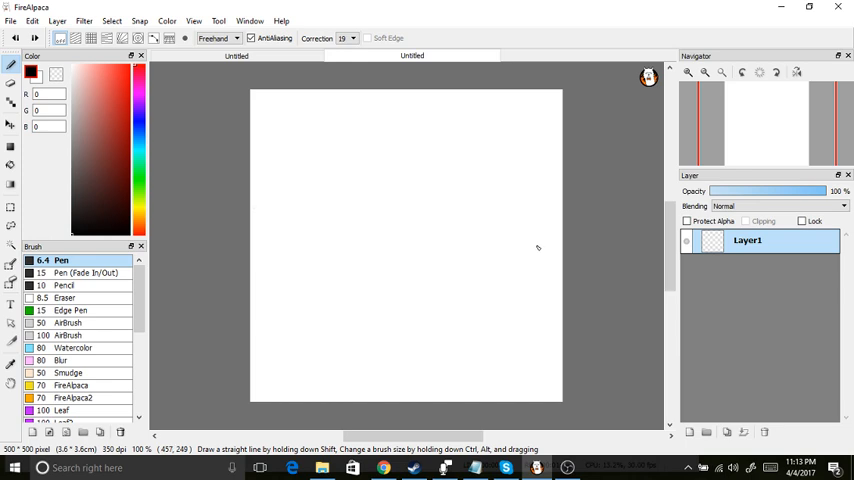
pyautogui.moveTo(540, 252)
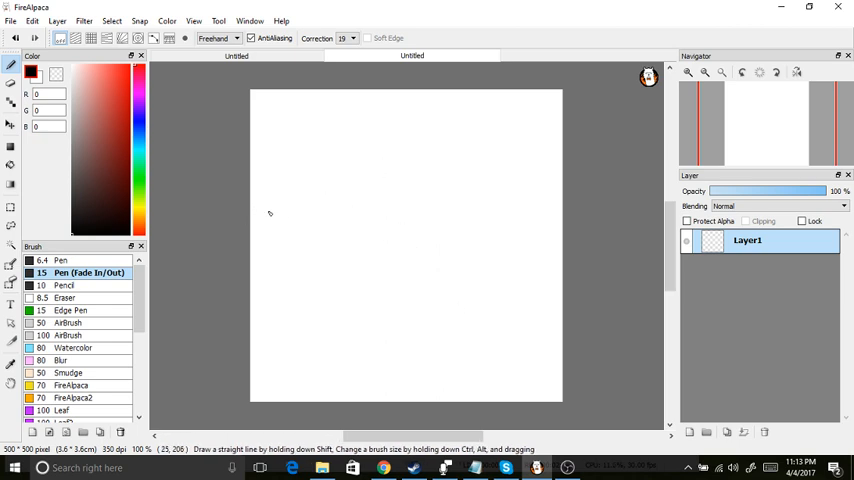
pyautogui.moveTo(280, 180); pyautogui.dragTo(436, 376)
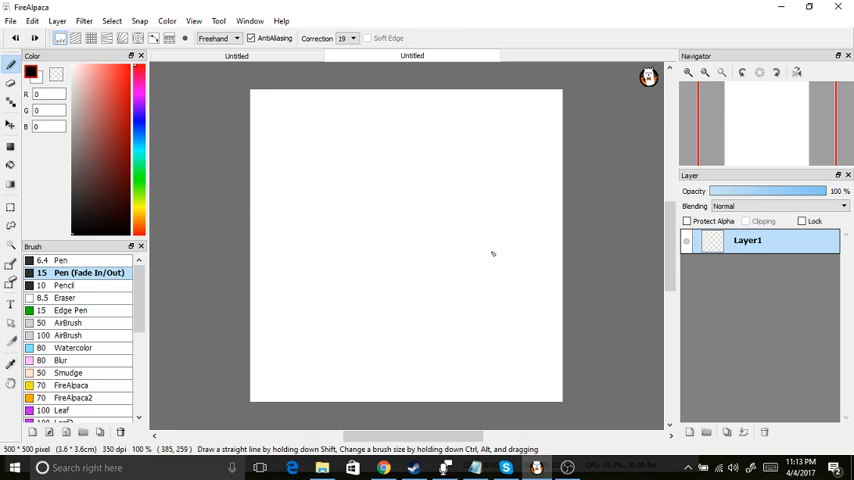
# Select the plain Pen brush again in place of the fade in/out pen
pyautogui.click(62, 260)
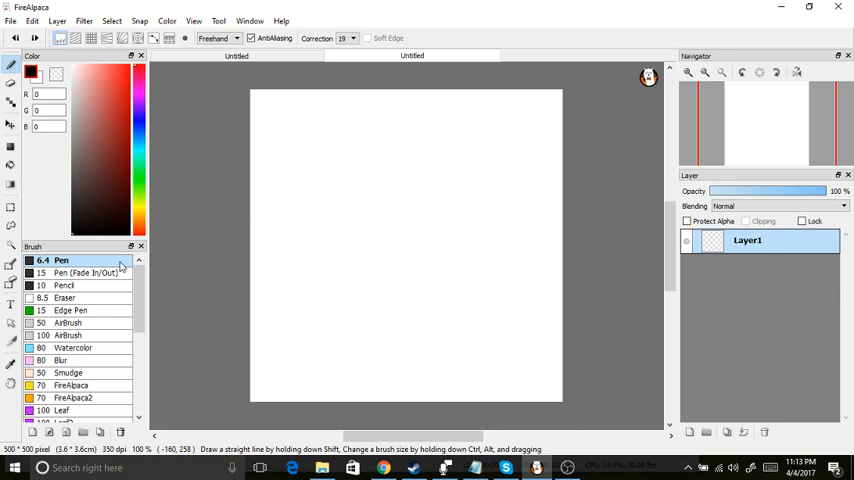
pyautogui.click(234, 38)
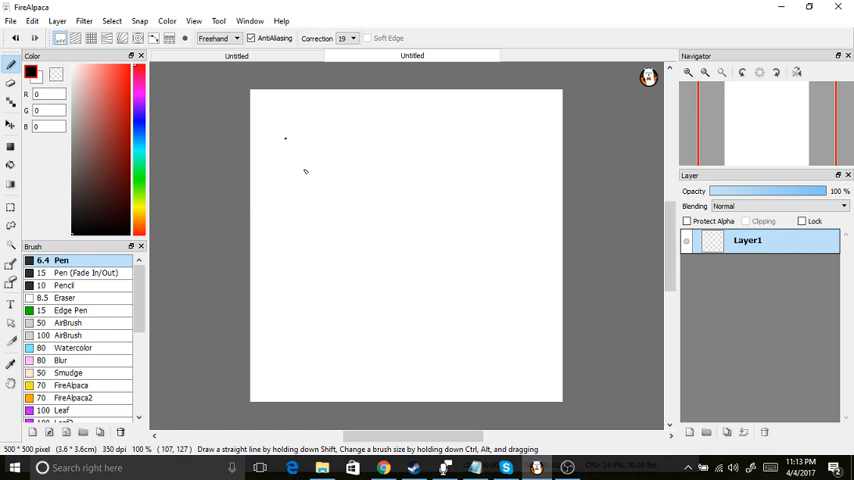
pyautogui.click(236, 56)
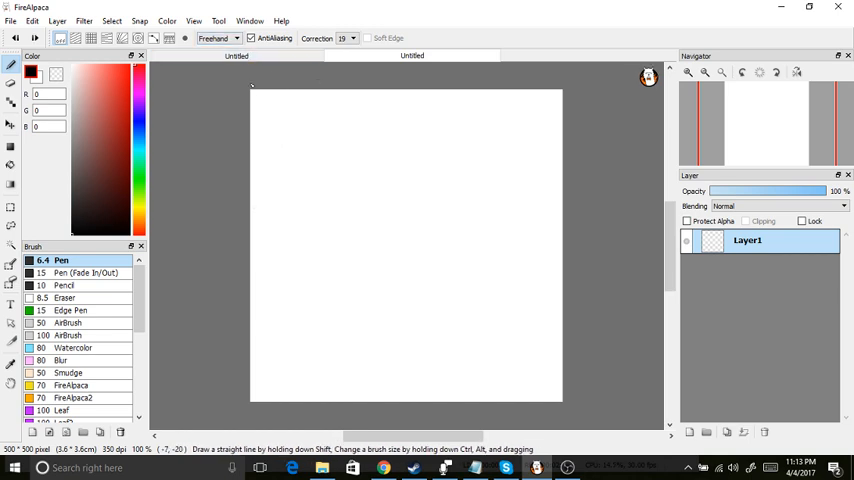
# In Line mode, draw two horizontal lines and a vertical line between them
pyautogui.click(216, 38)
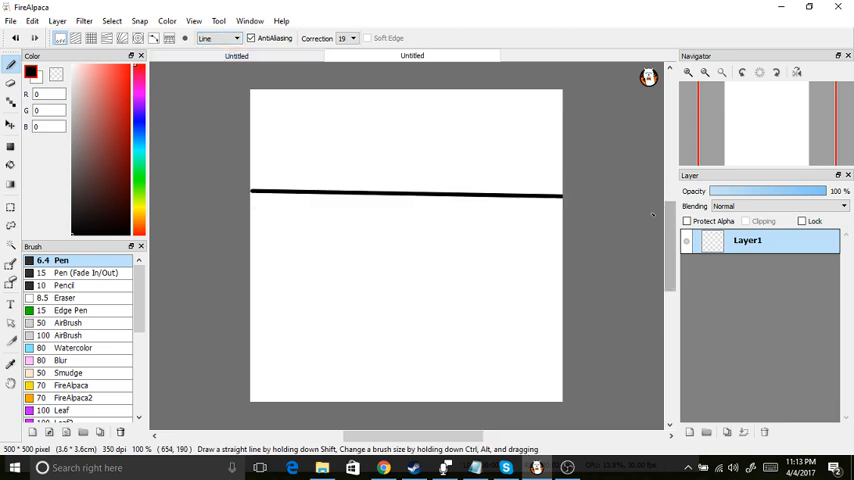
pyautogui.moveTo(252, 190); pyautogui.dragTo(628, 192)
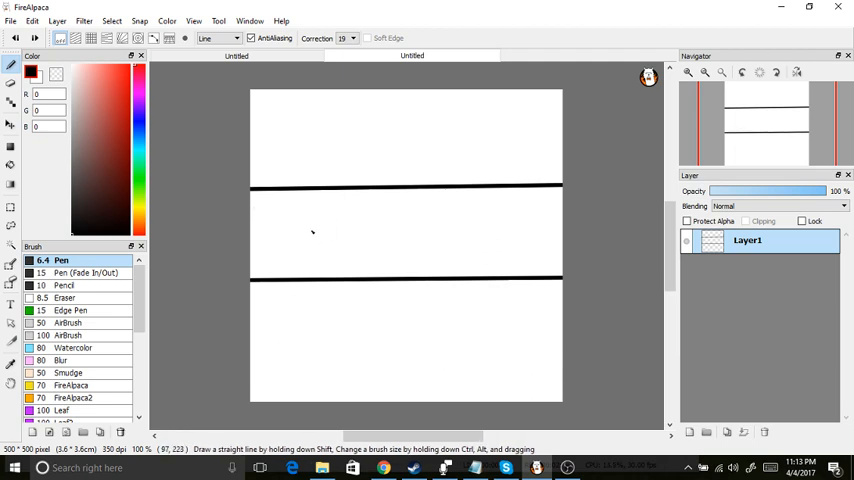
pyautogui.moveTo(316, 188); pyautogui.dragTo(316, 284)
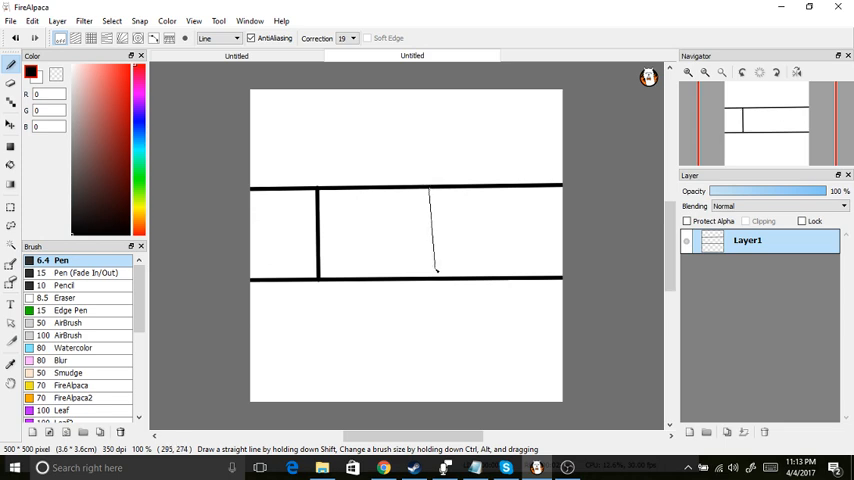
pyautogui.moveTo(504, 176); pyautogui.dragTo(512, 296)
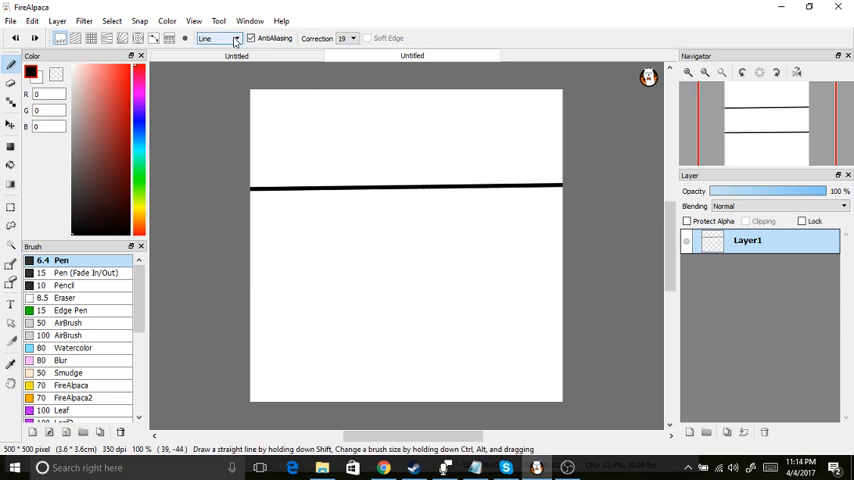
# Try the Rectangle and Polyline shape modes from the brush mode list
pyautogui.click(216, 38)
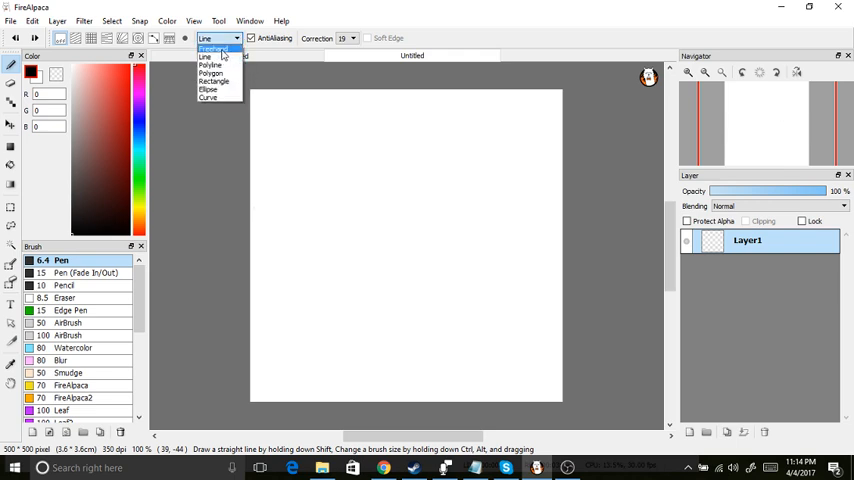
pyautogui.click(210, 72)
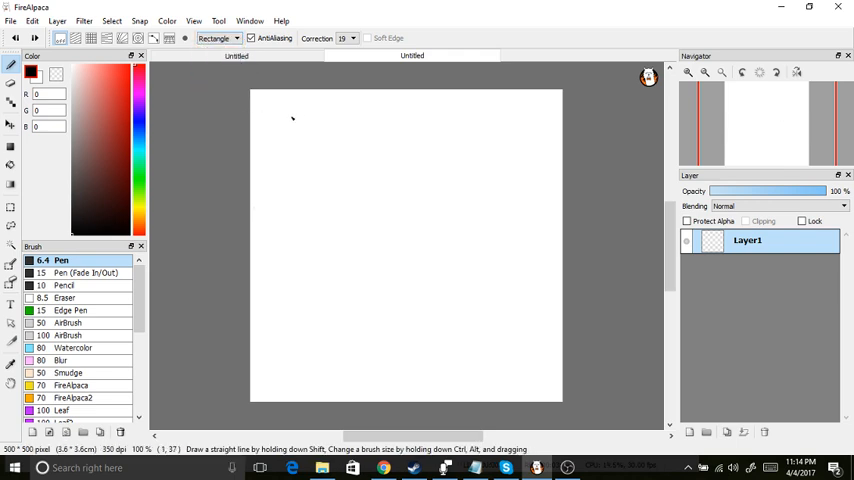
pyautogui.click(216, 38)
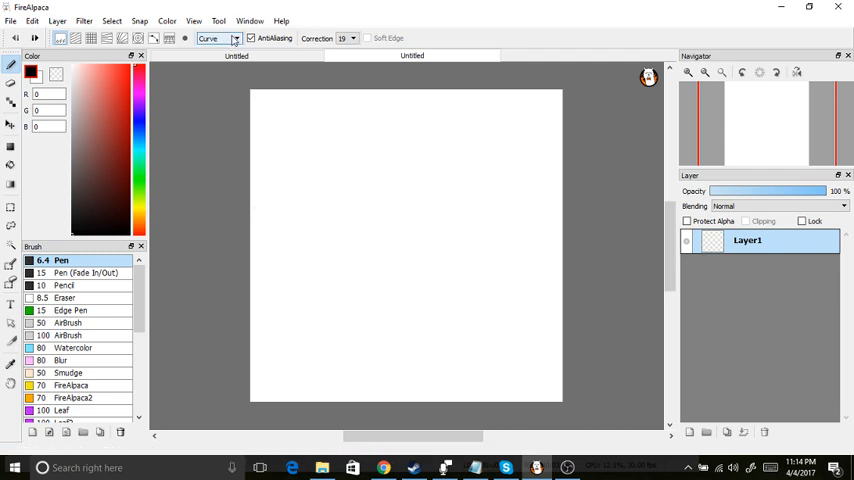
pyautogui.click(218, 38)
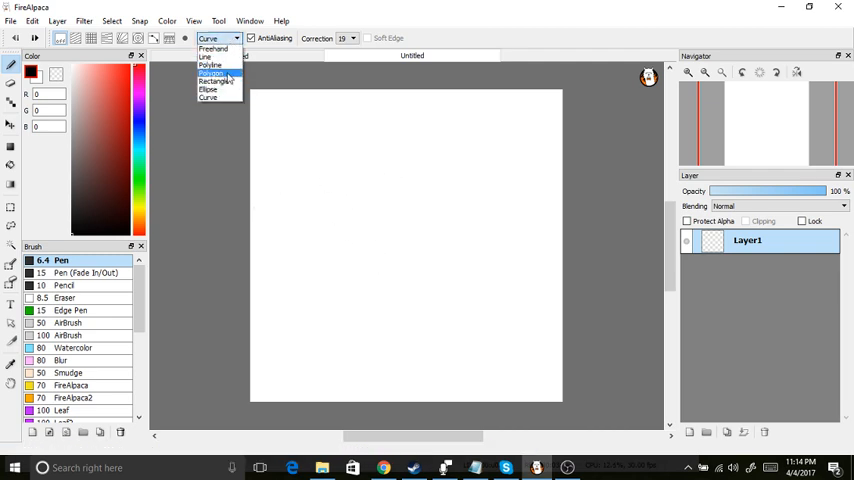
pyautogui.click(210, 64)
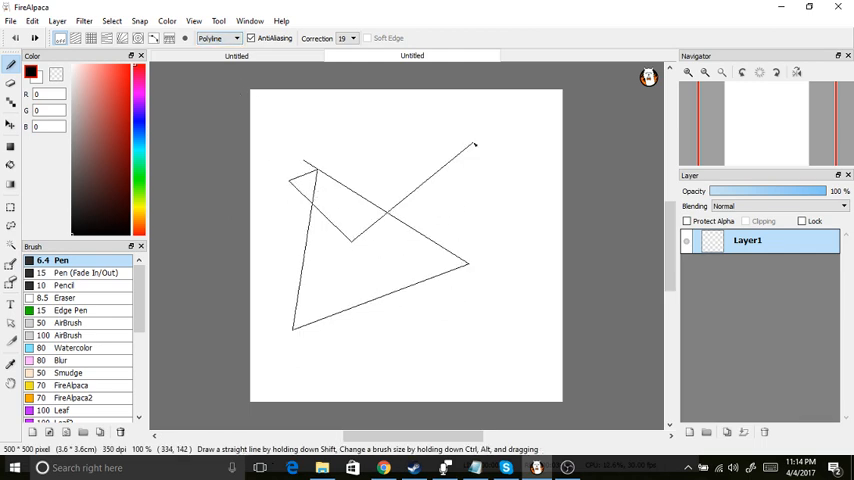
# Switch the brush mode back to Freehand drawing
pyautogui.click(216, 38)
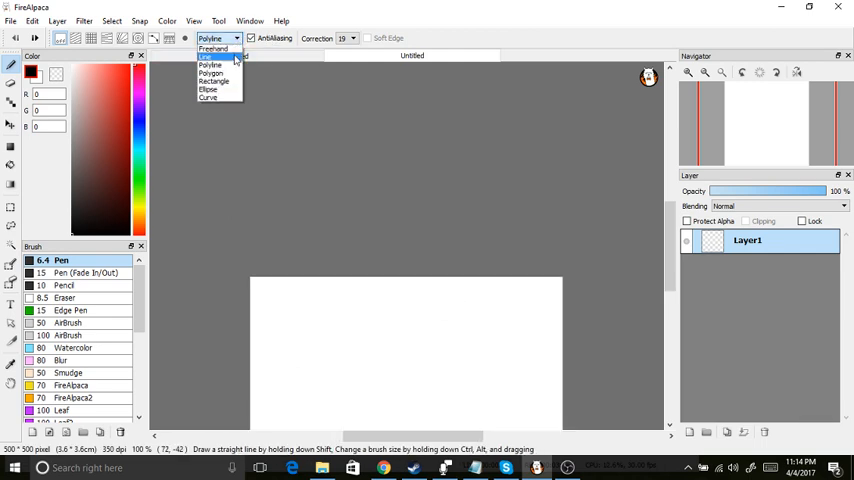
pyautogui.click(212, 48)
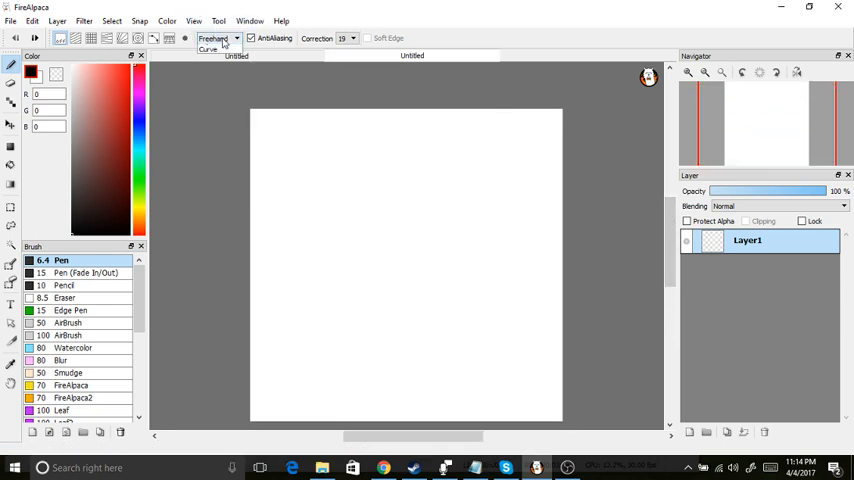
pyautogui.click(218, 38)
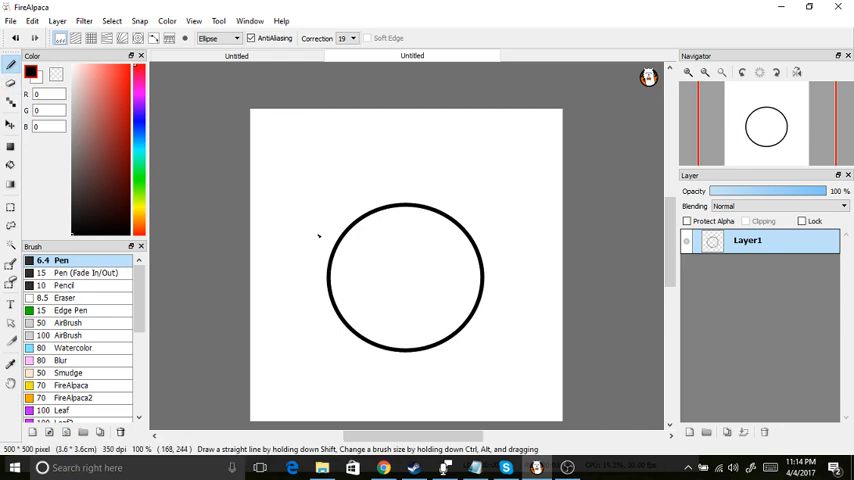
pyautogui.click(218, 38)
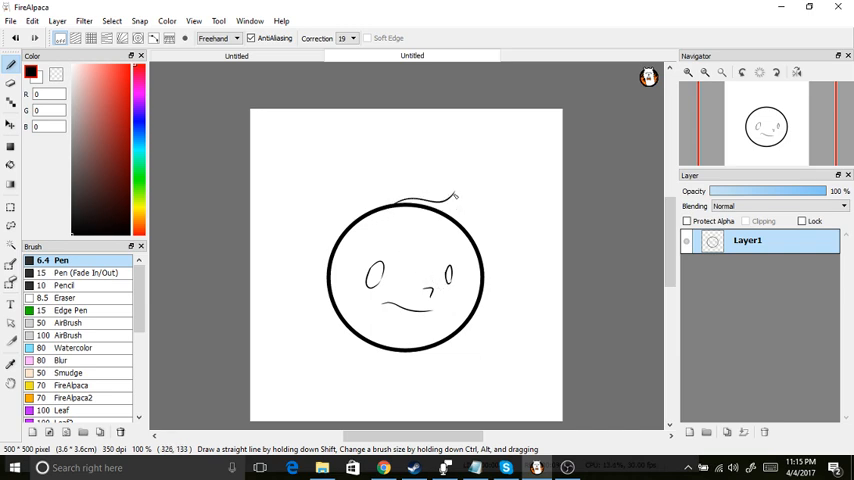
pyautogui.moveTo(450, 196); pyautogui.dragTo(480, 210)
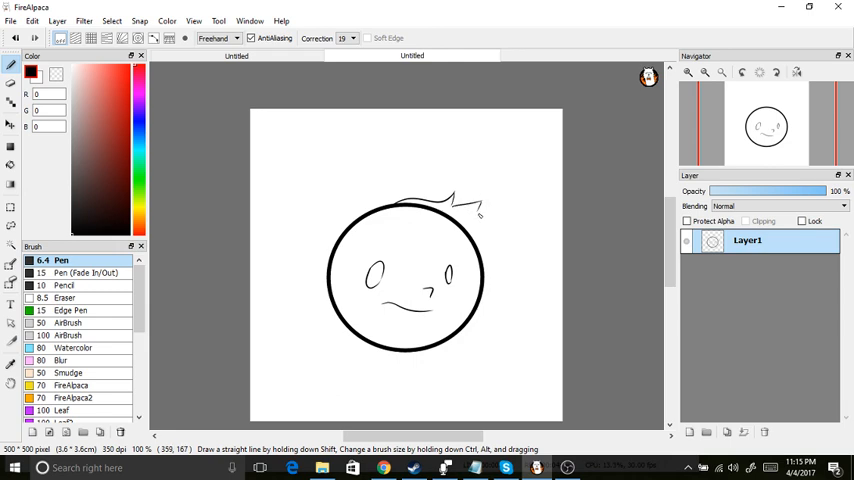
pyautogui.moveTo(470, 216); pyautogui.dragTo(480, 236)
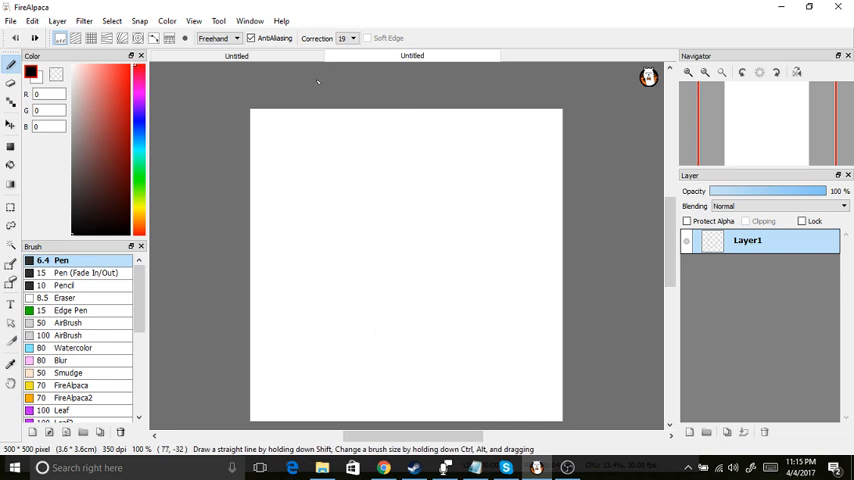
pyautogui.moveTo(466, 348)
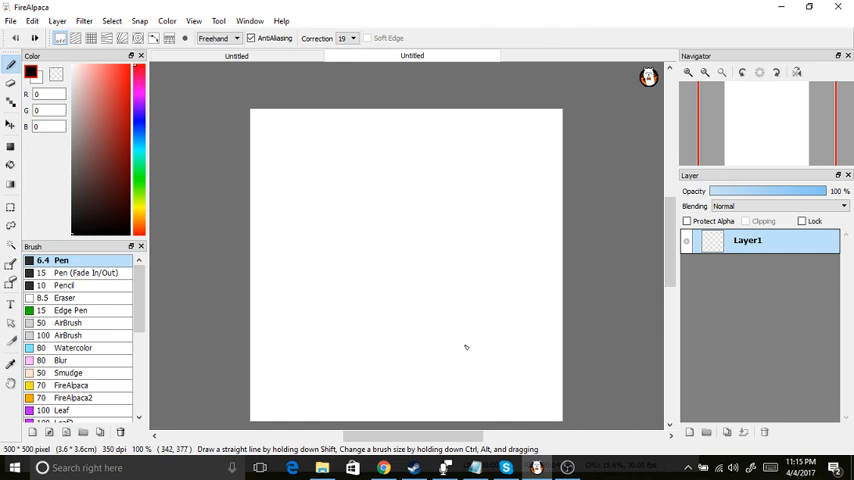